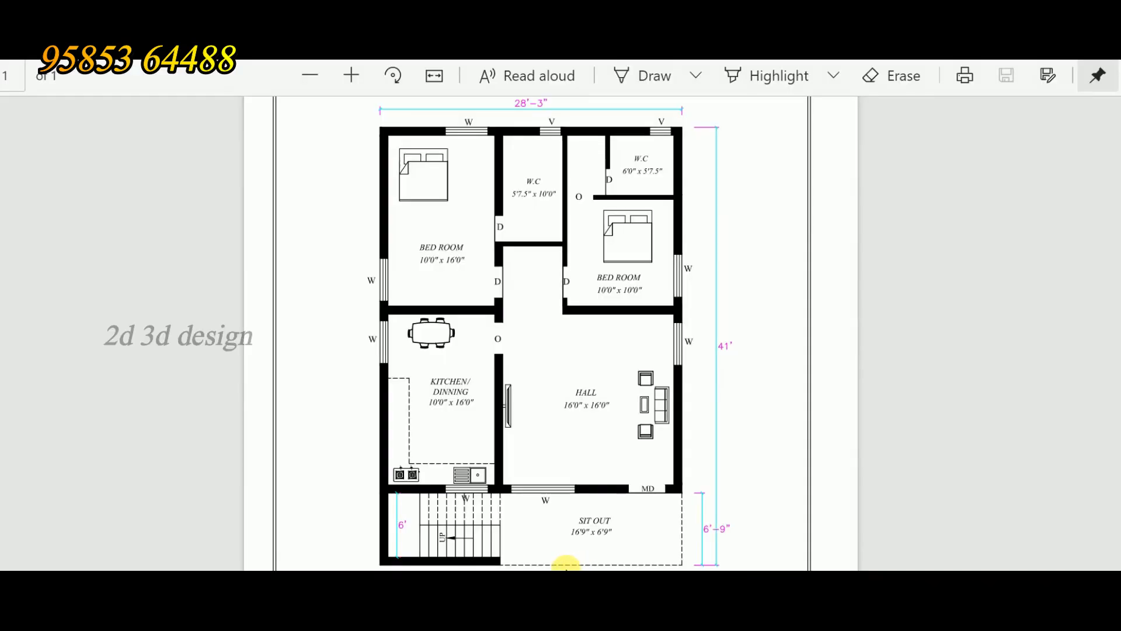
mouse_move(583, 567)
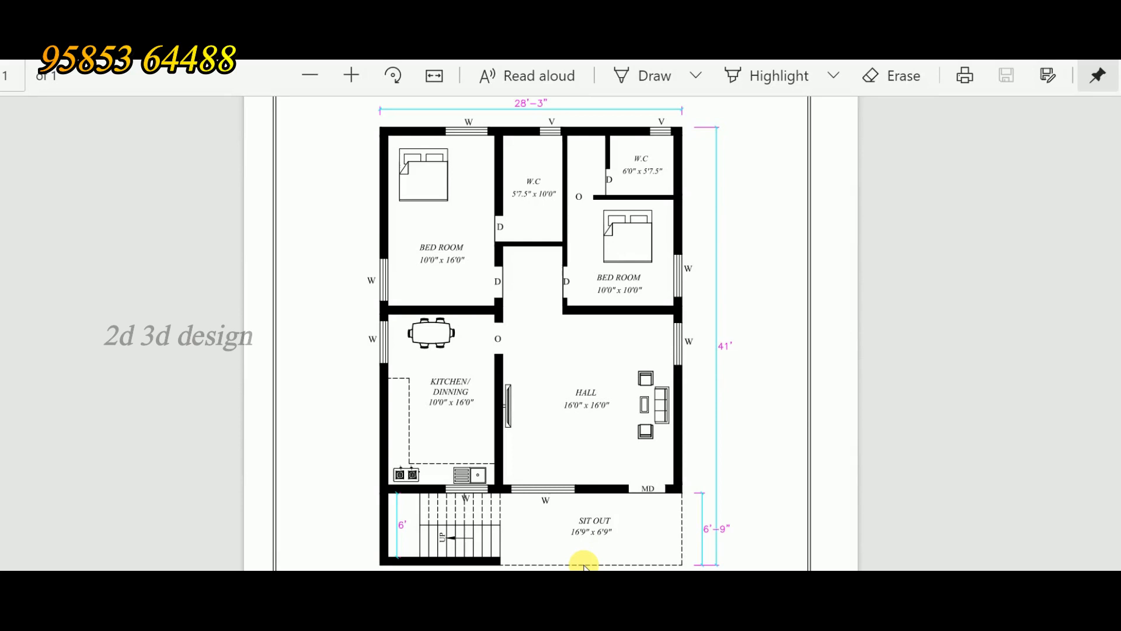
mouse_move(732, 361)
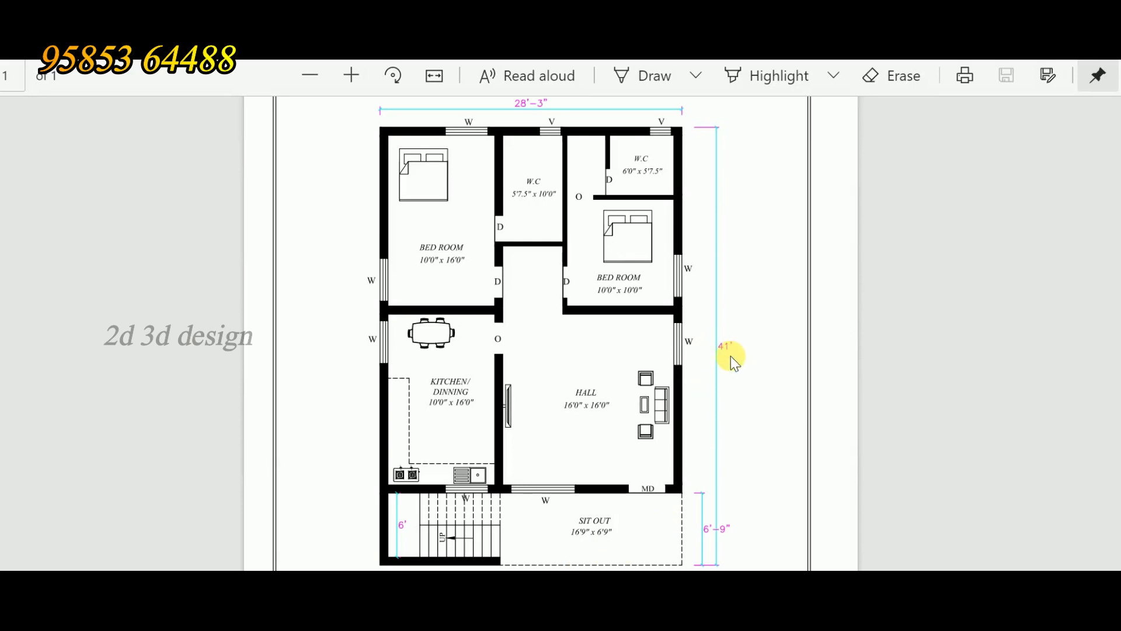
mouse_move(728, 366)
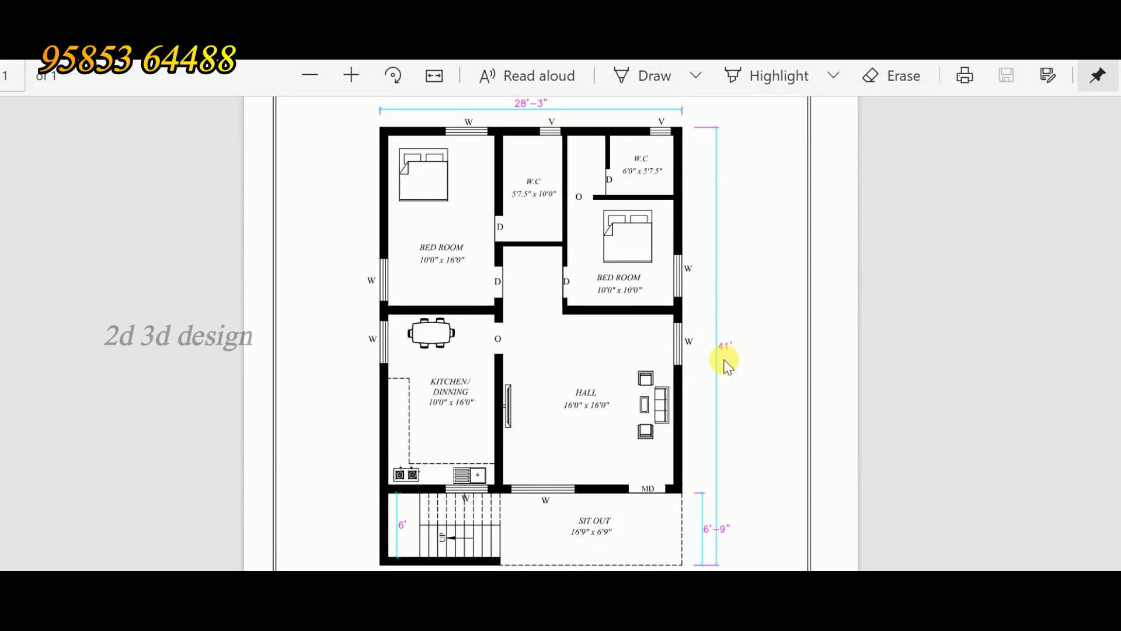
scroll(down, 3)
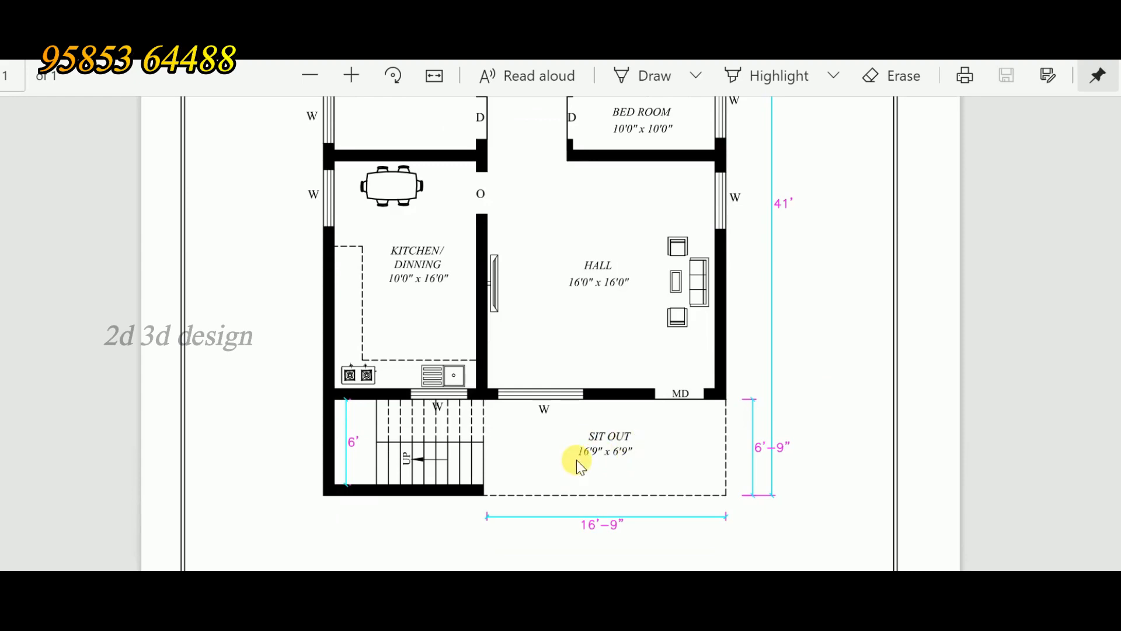
mouse_move(617, 460)
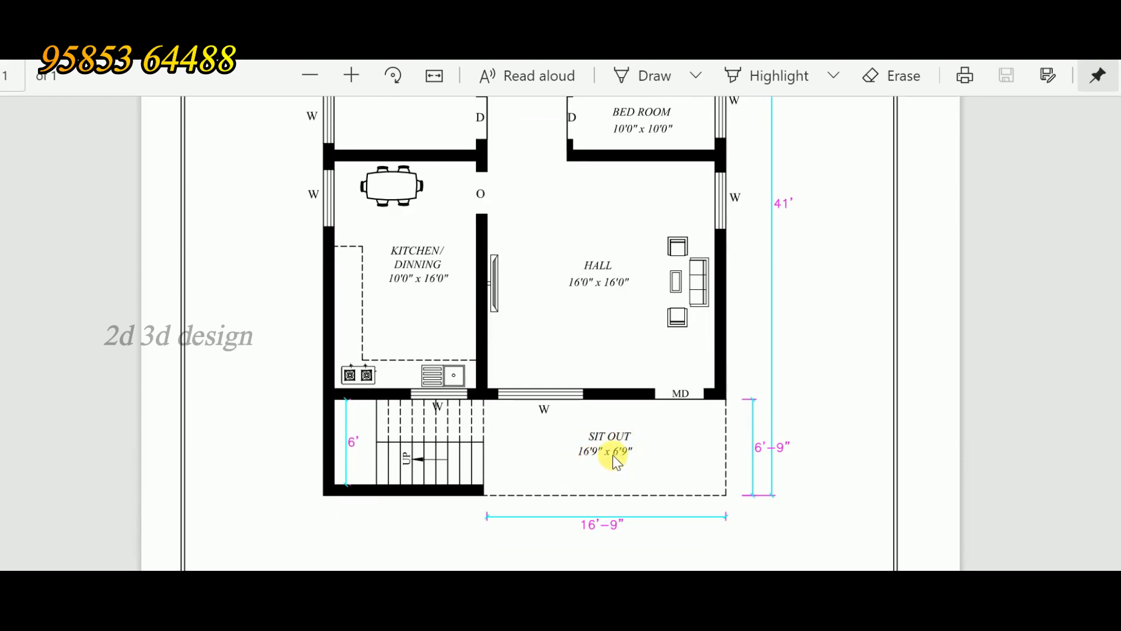
mouse_move(663, 418)
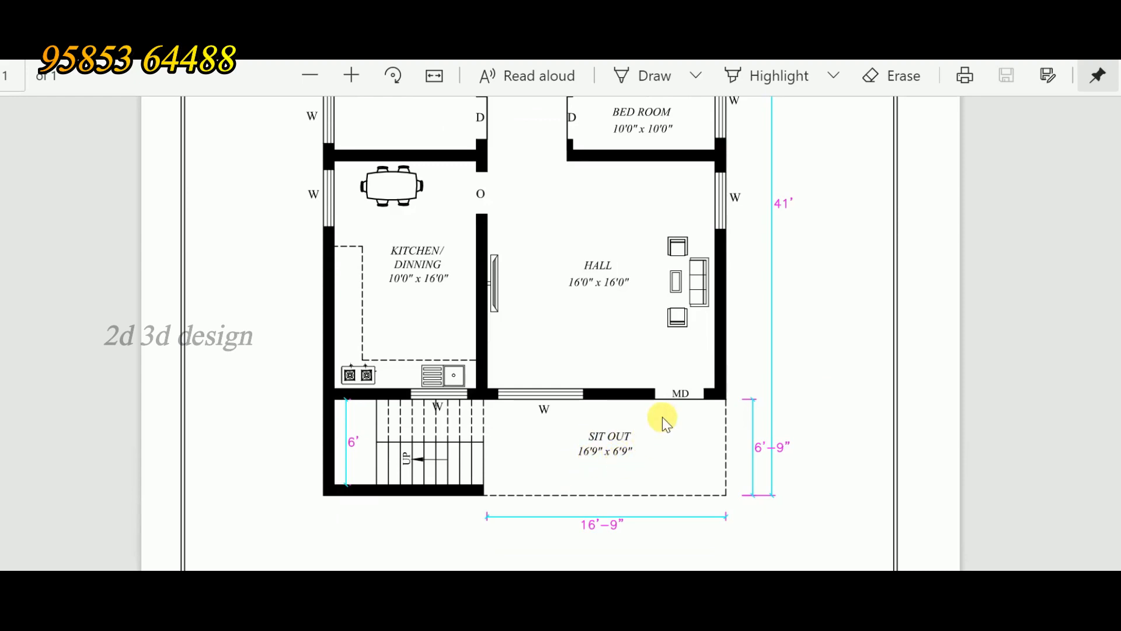
mouse_move(683, 399)
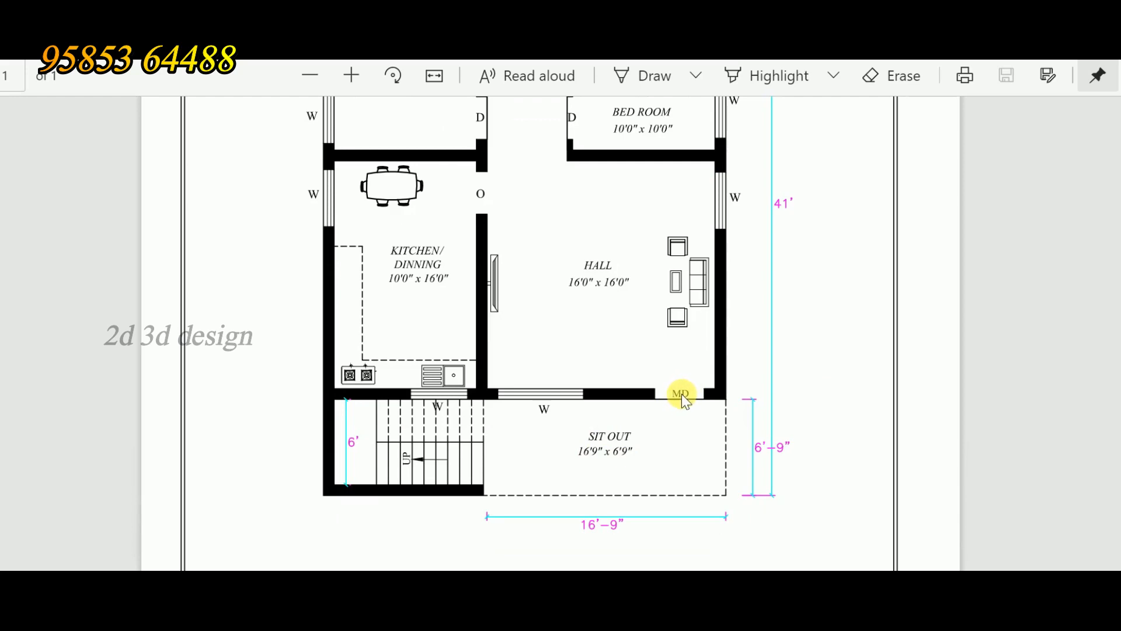
mouse_move(605, 284)
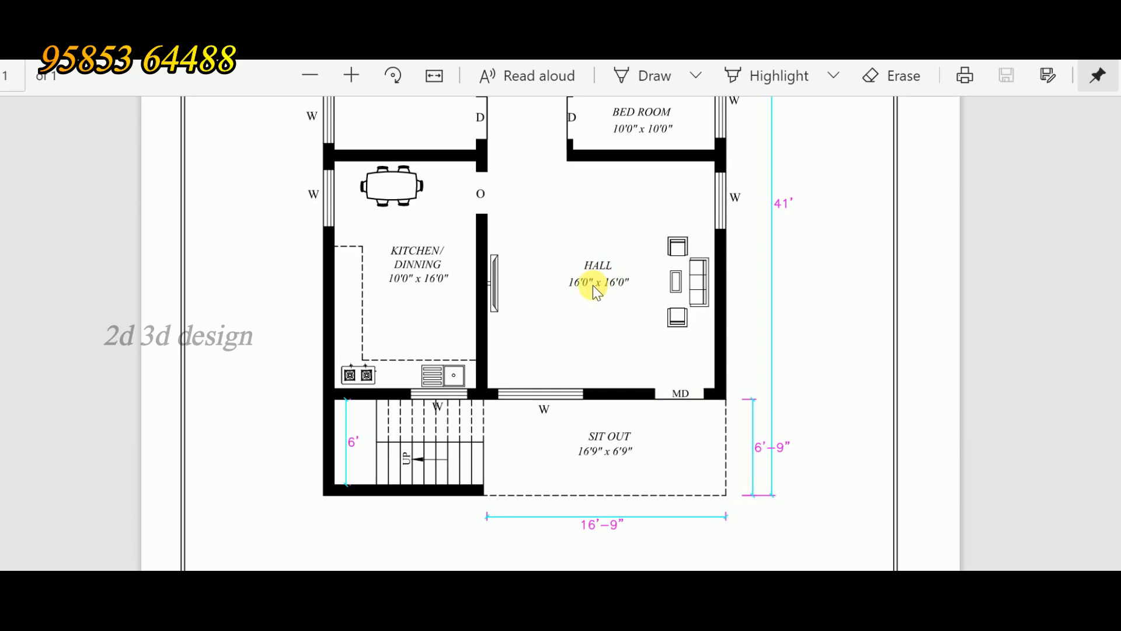
mouse_move(615, 298)
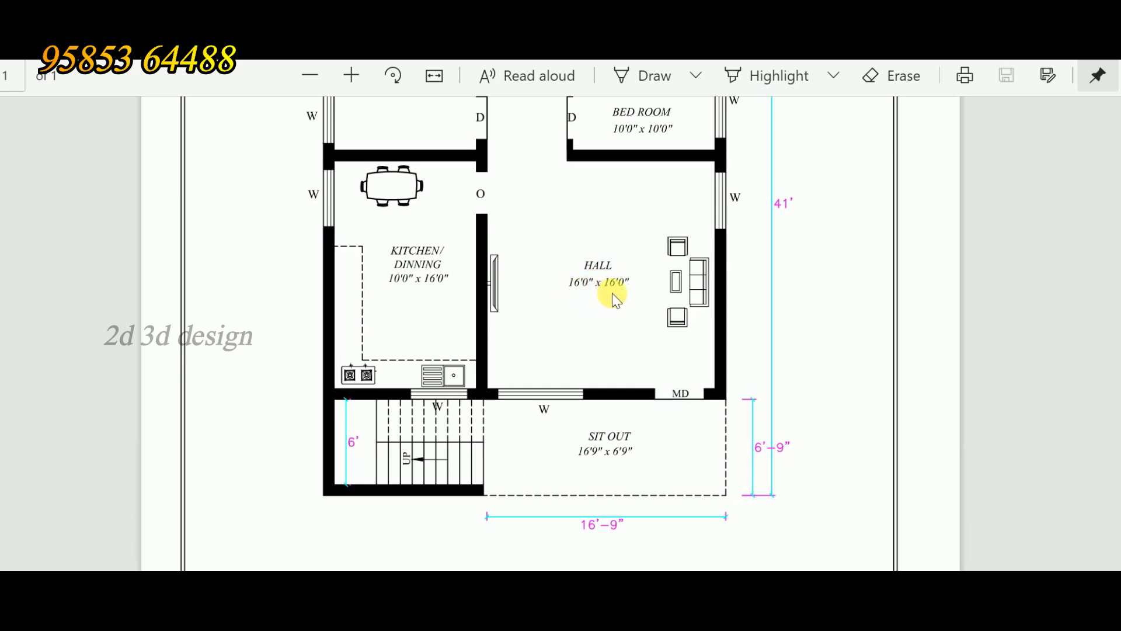
mouse_move(693, 287)
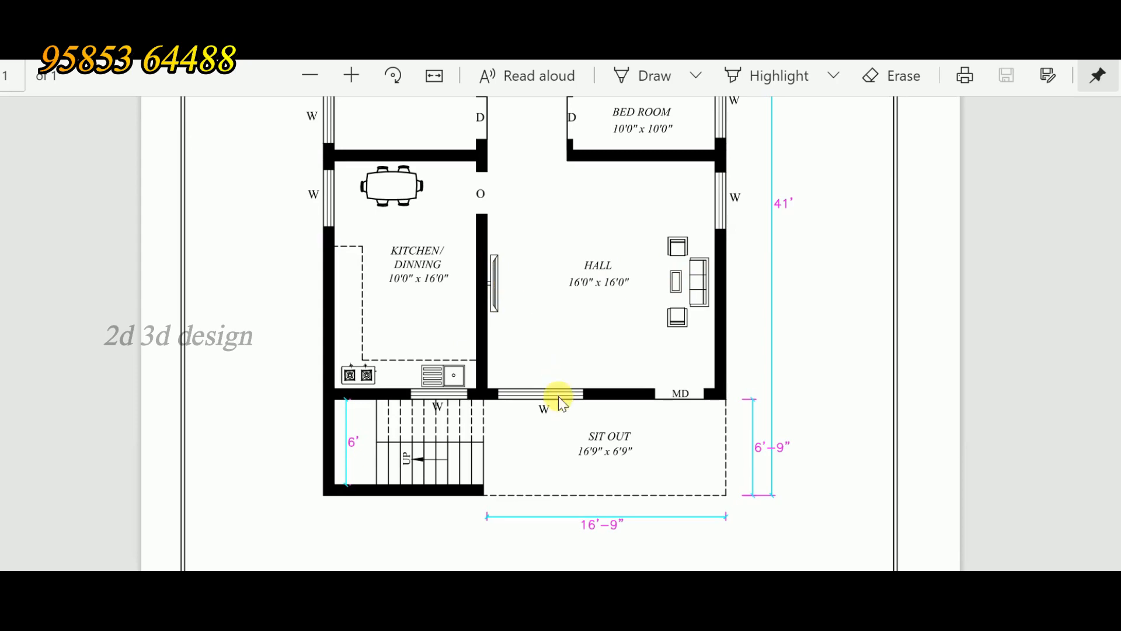
mouse_move(715, 210)
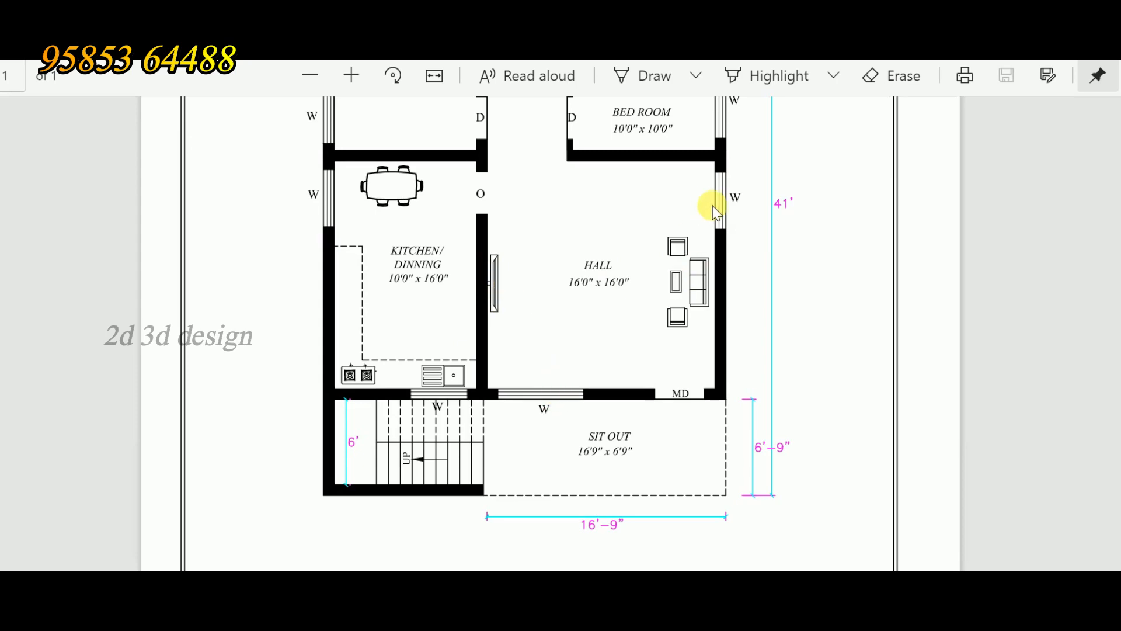
scroll(up, 3)
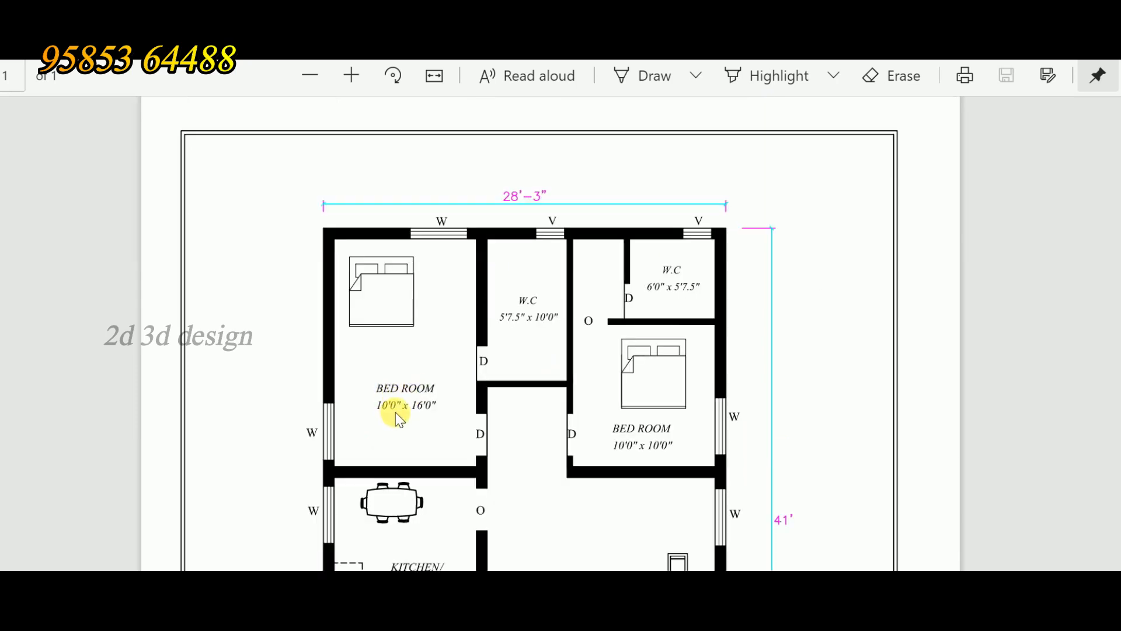
mouse_move(415, 422)
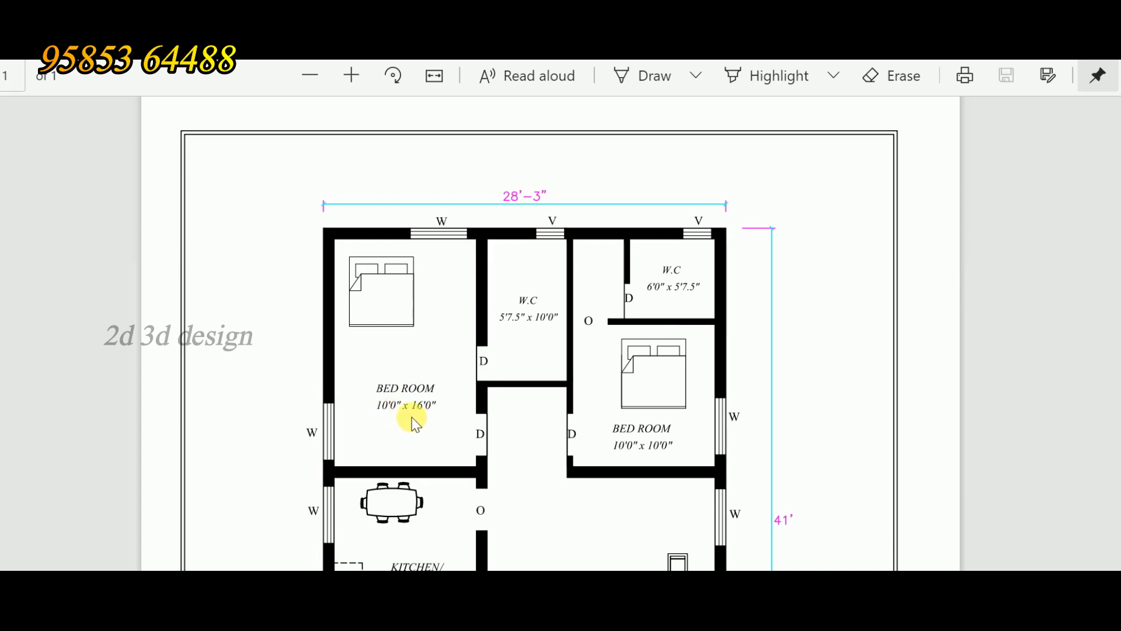
mouse_move(399, 295)
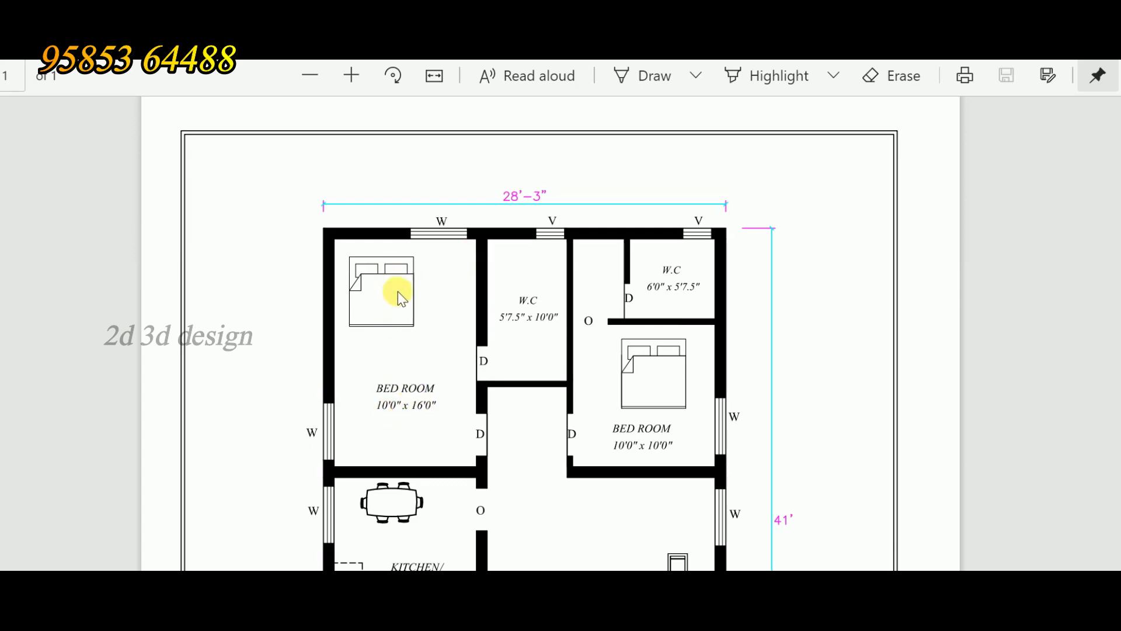
mouse_move(319, 433)
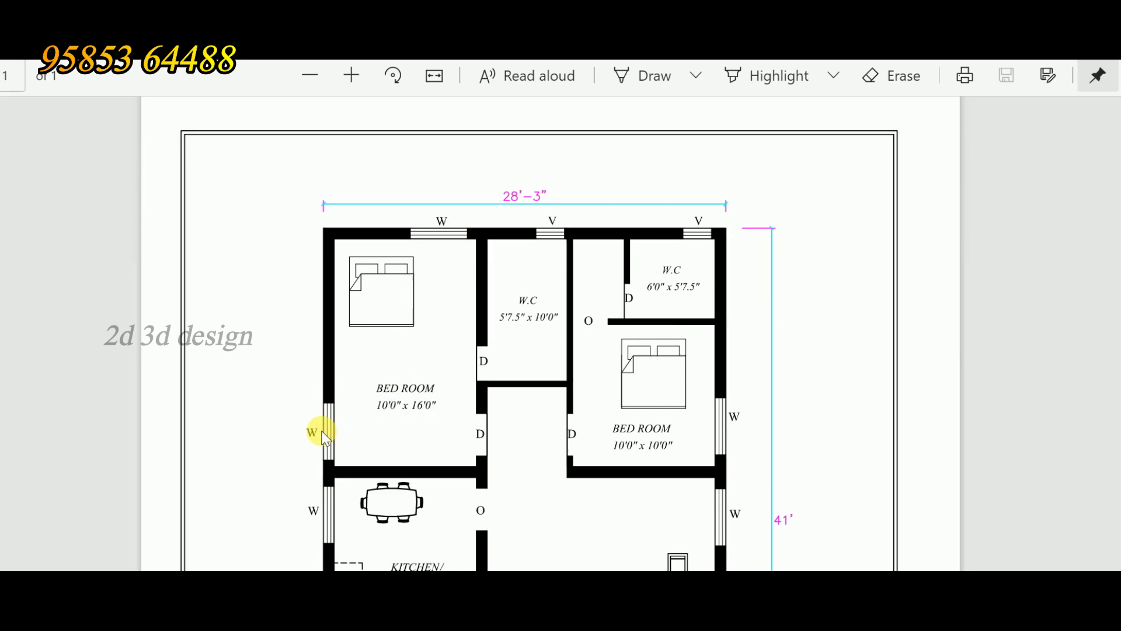
mouse_move(411, 418)
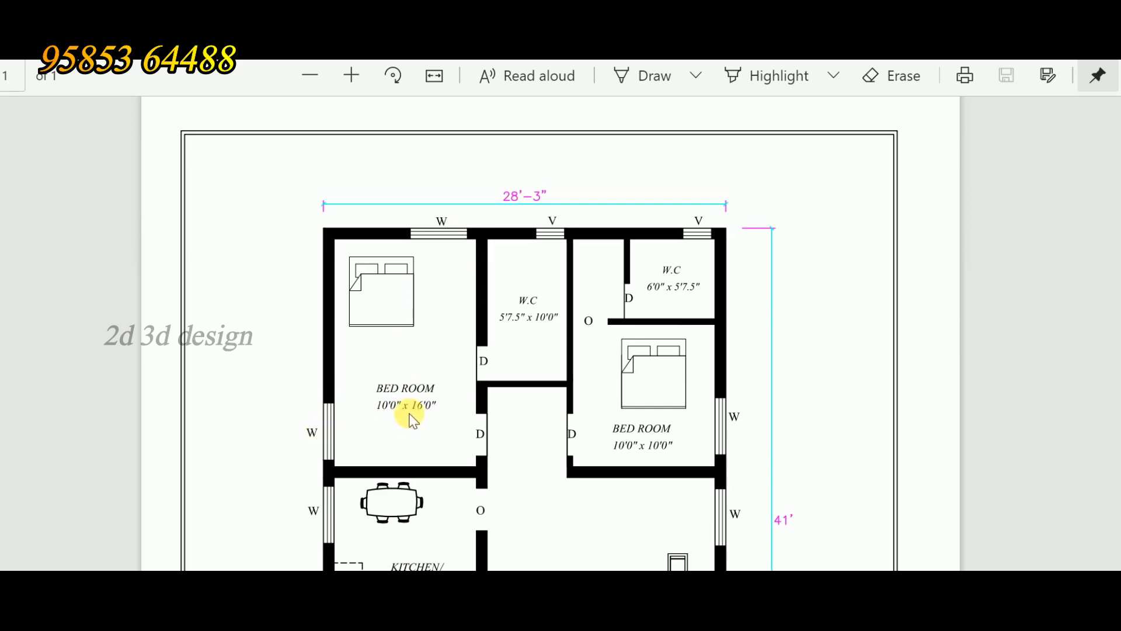
mouse_move(498, 331)
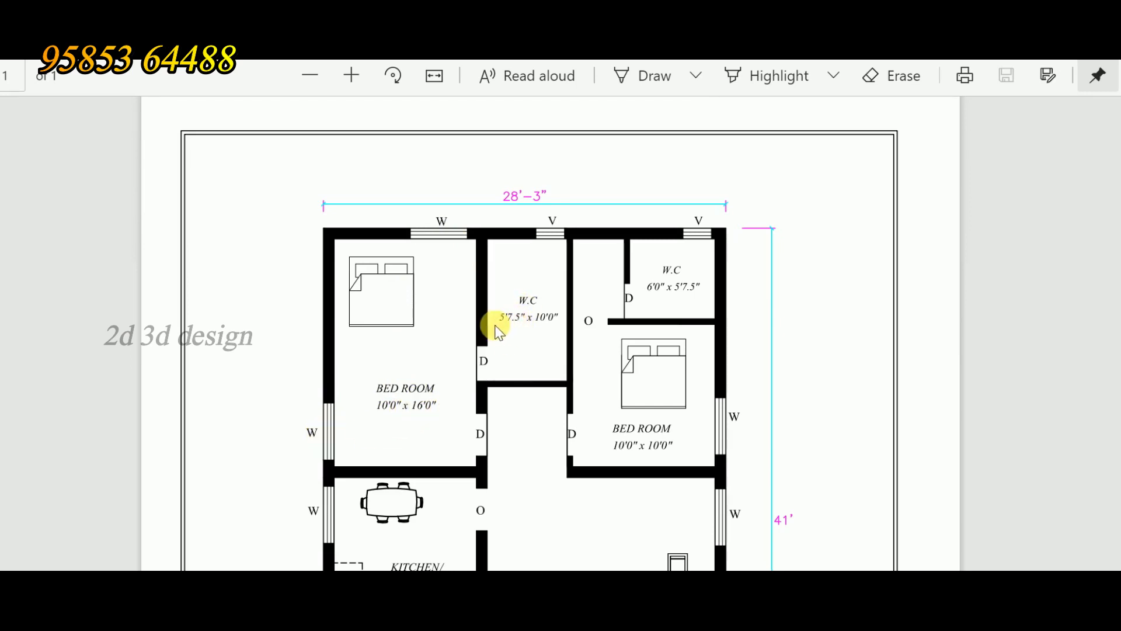
mouse_move(525, 331)
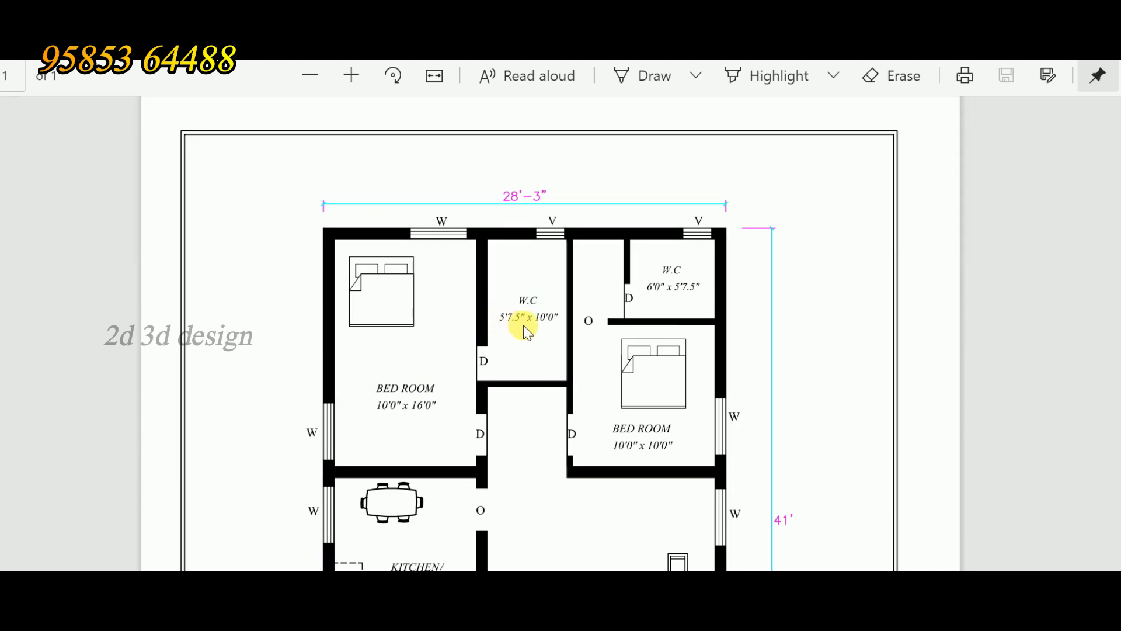
mouse_move(558, 236)
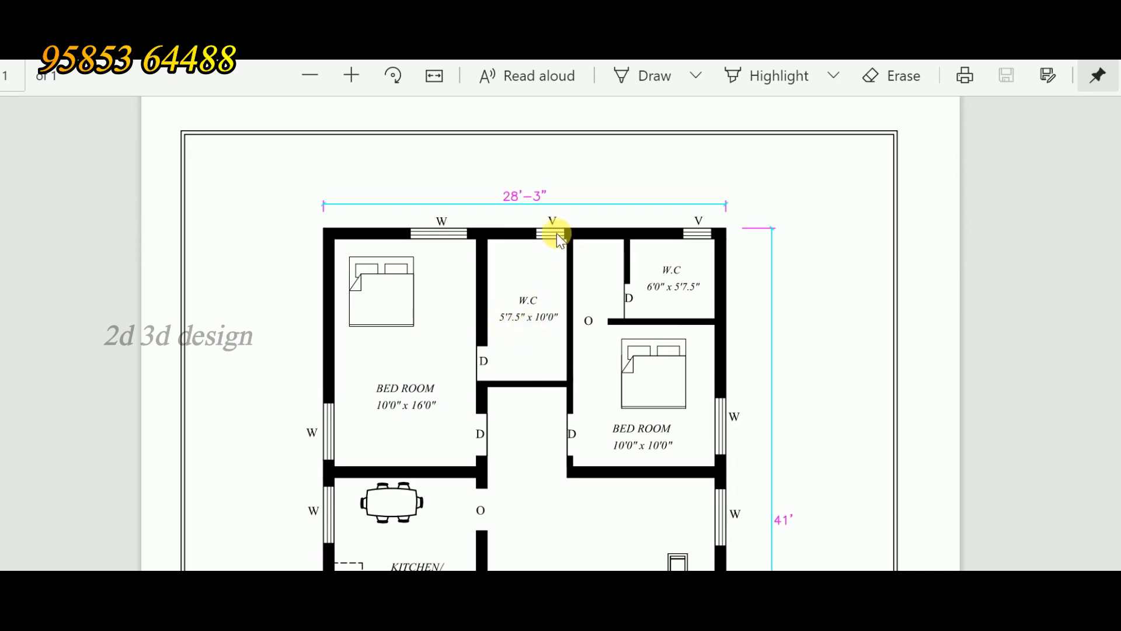
mouse_move(558, 327)
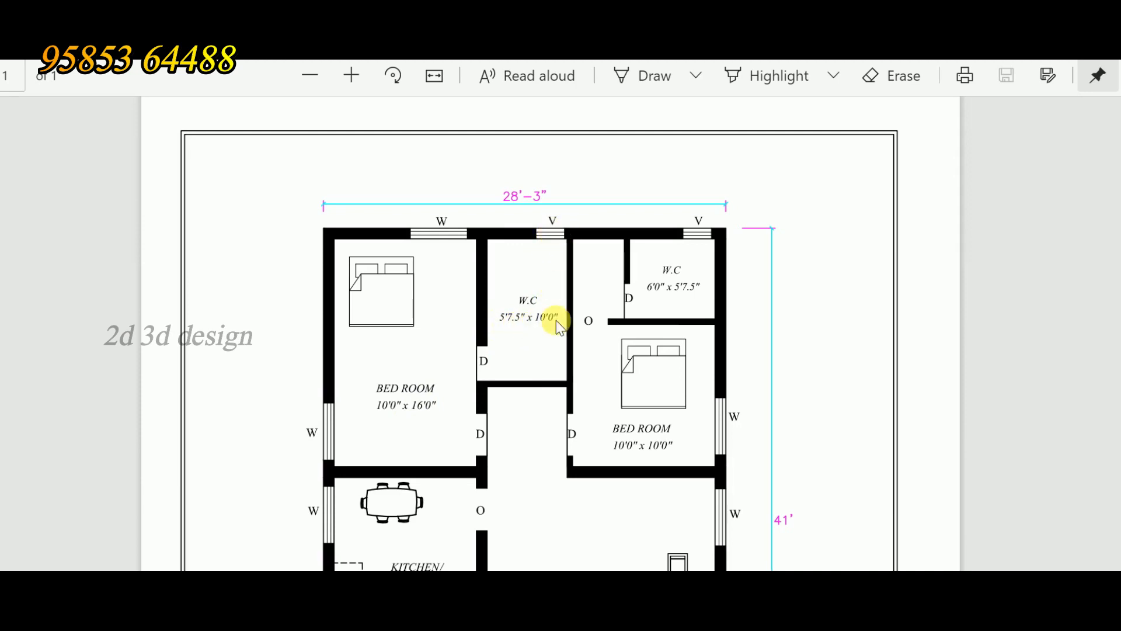
mouse_move(621, 461)
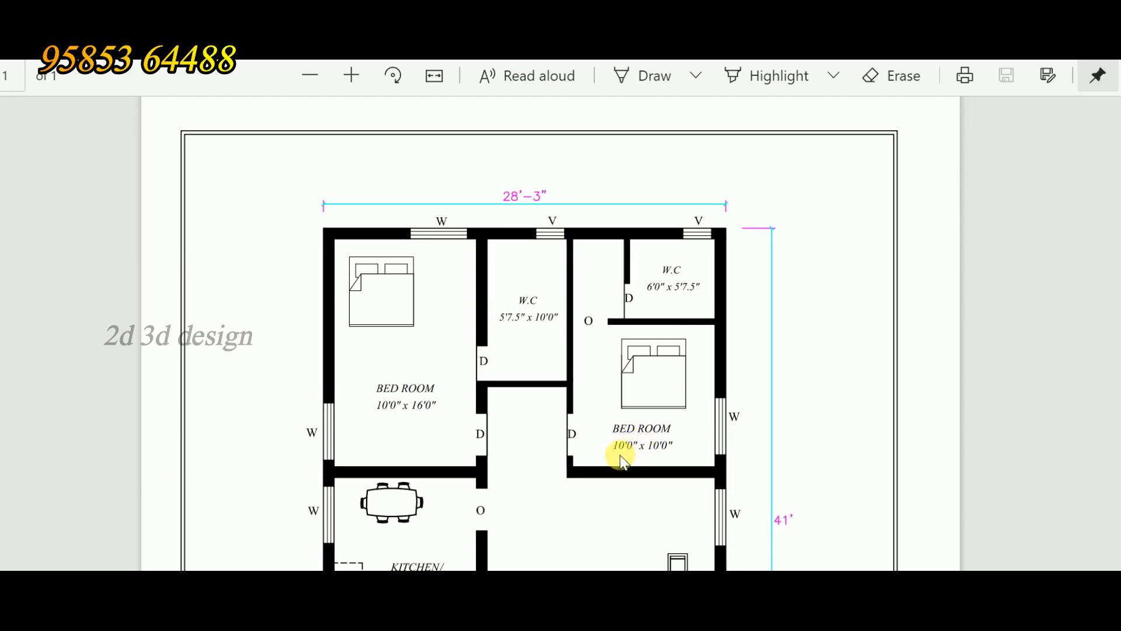
mouse_move(651, 454)
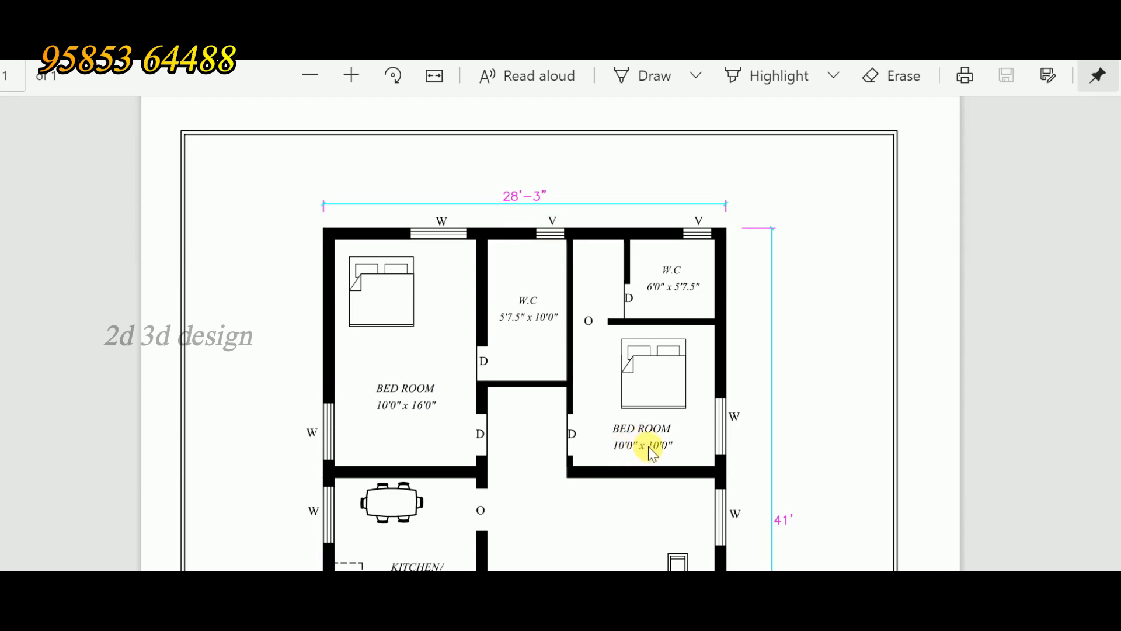
mouse_move(662, 361)
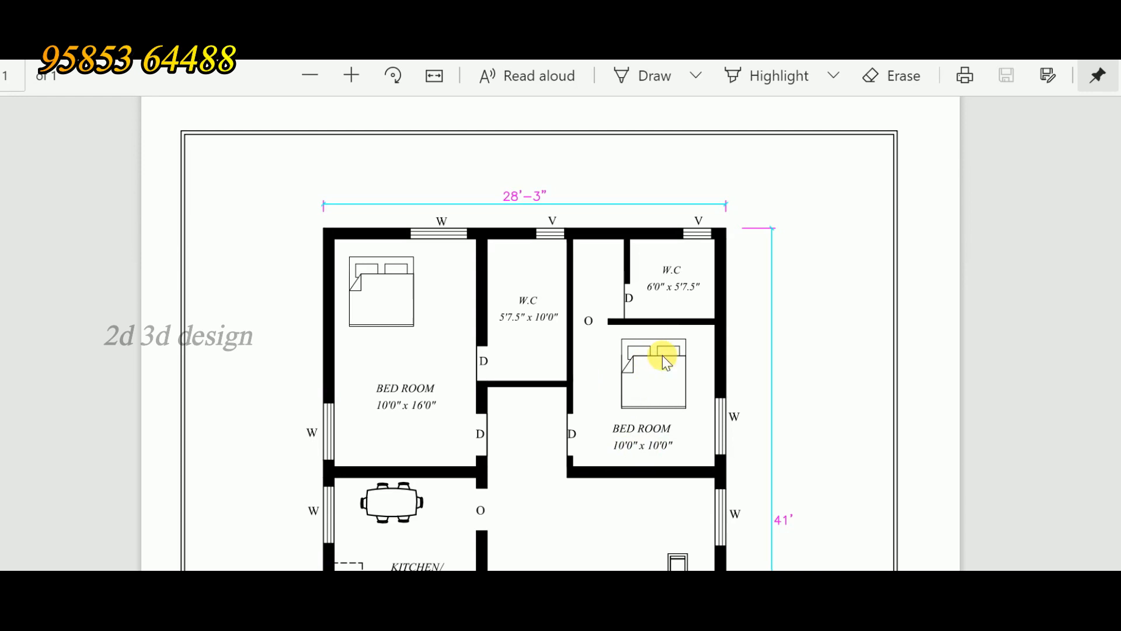
mouse_move(637, 390)
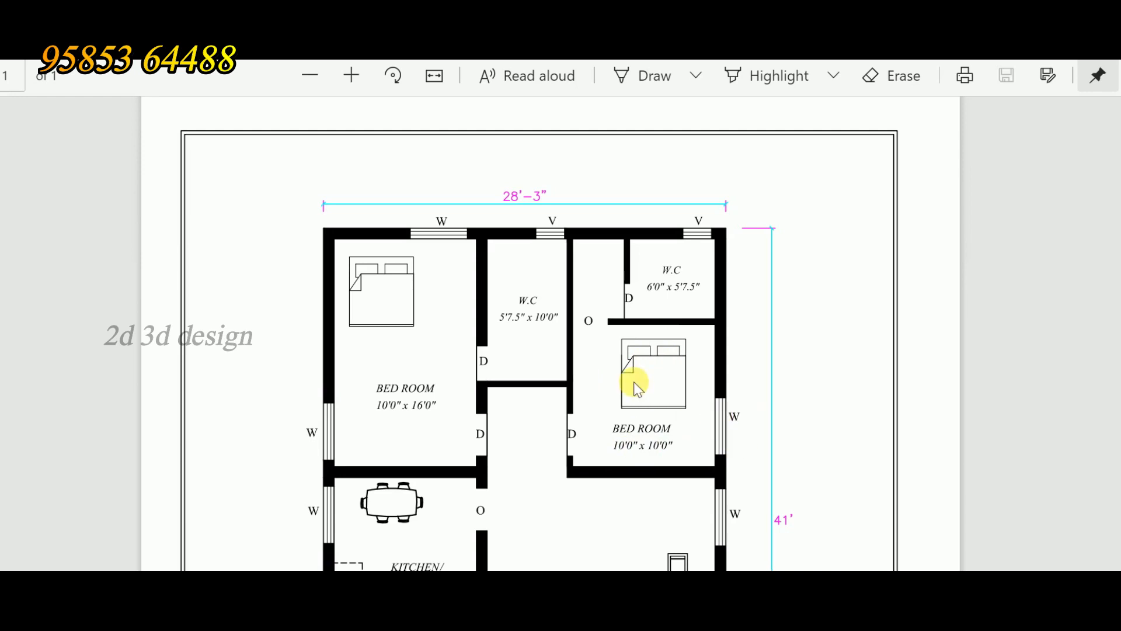
mouse_move(654, 300)
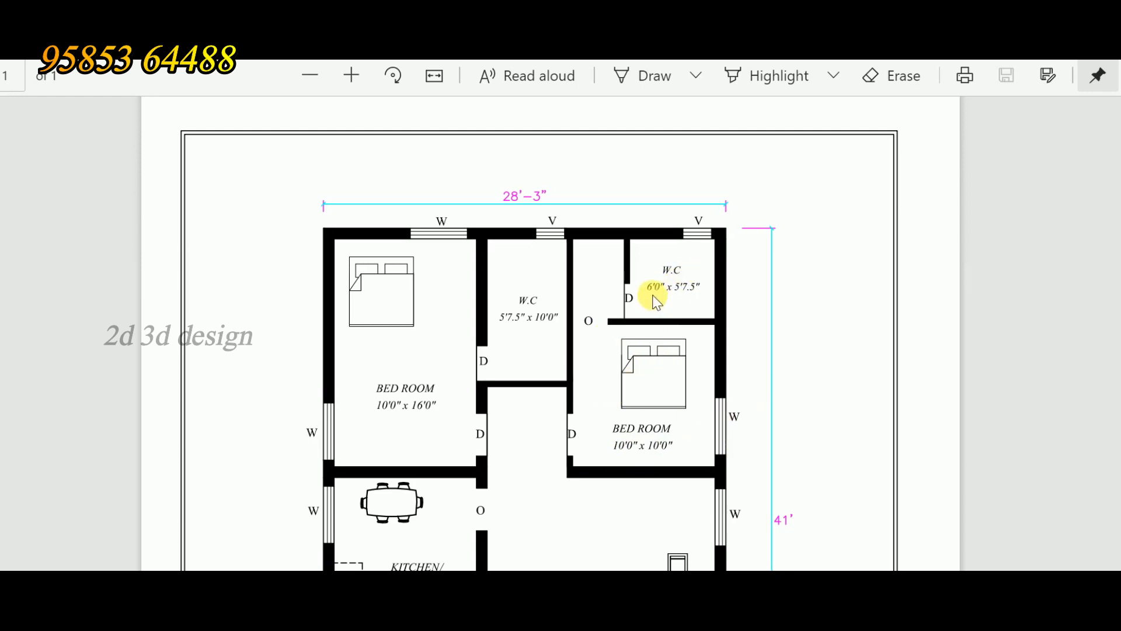
mouse_move(685, 299)
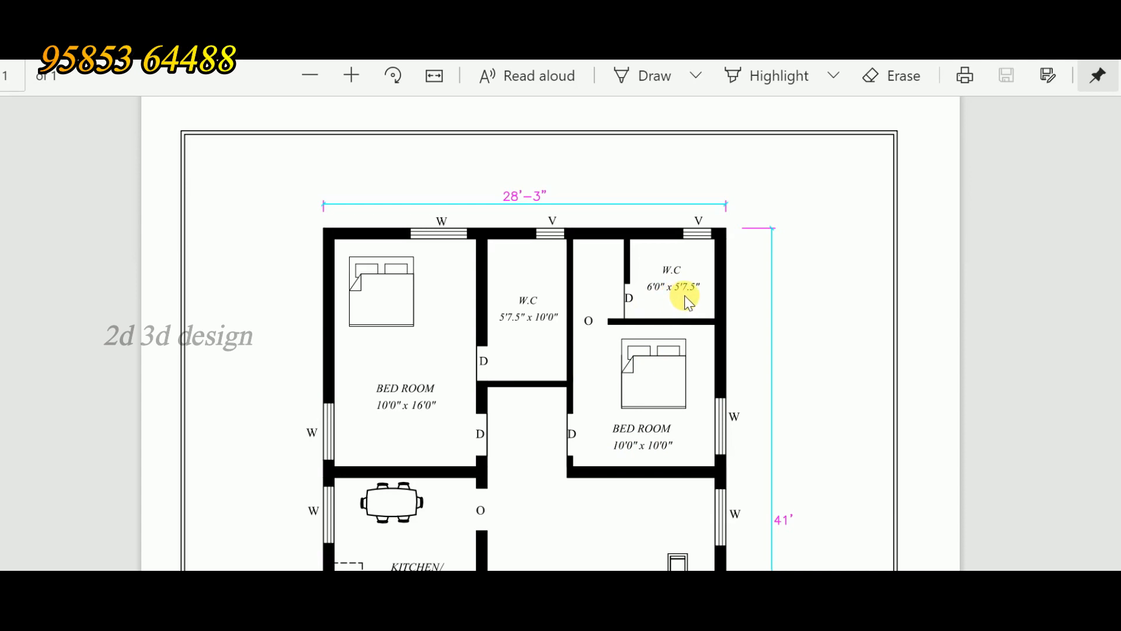
mouse_move(688, 267)
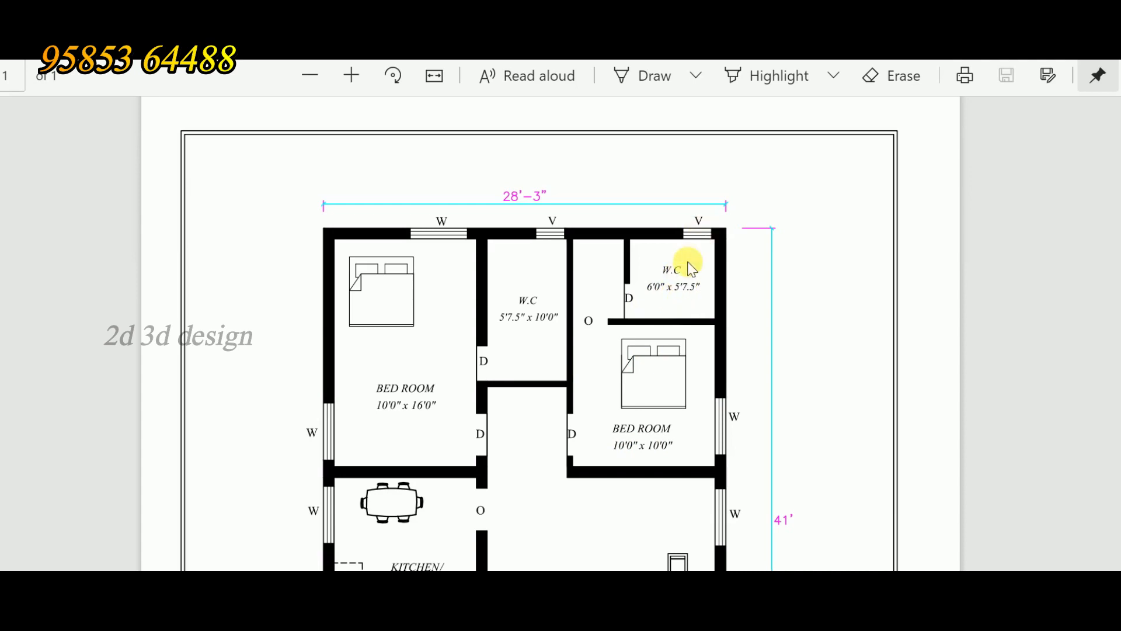
scroll(down, 3)
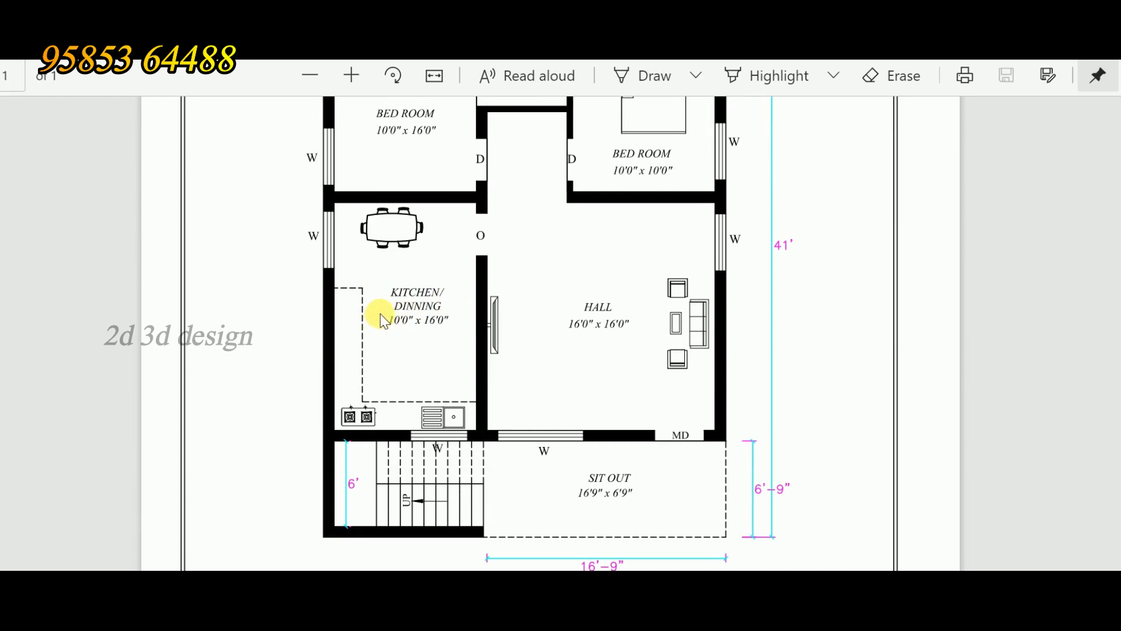
mouse_move(422, 336)
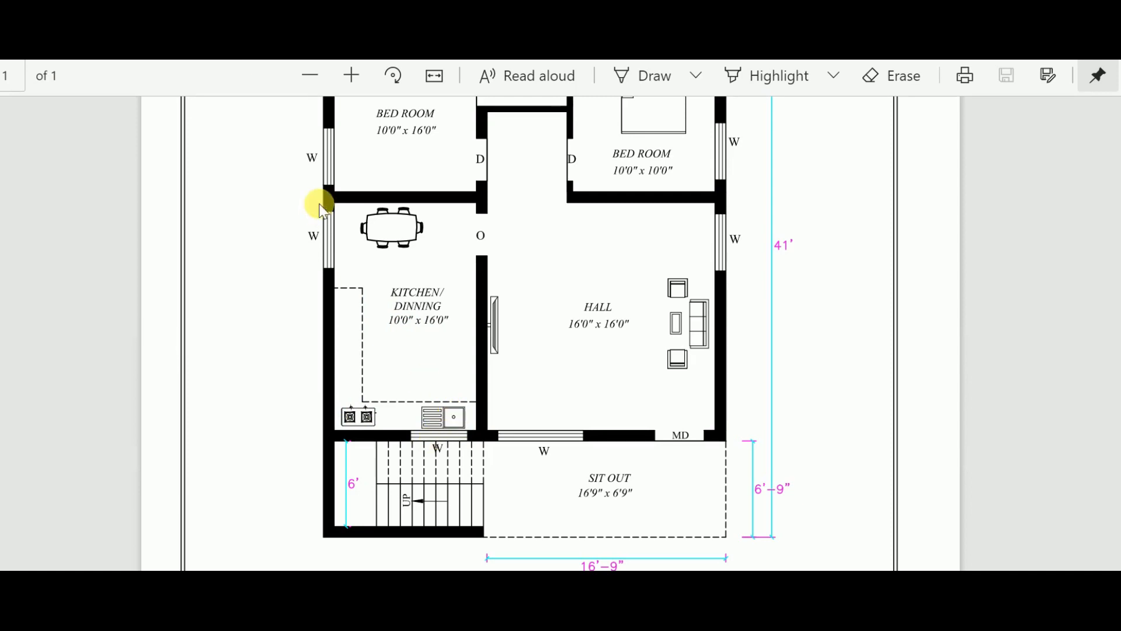
mouse_move(372, 232)
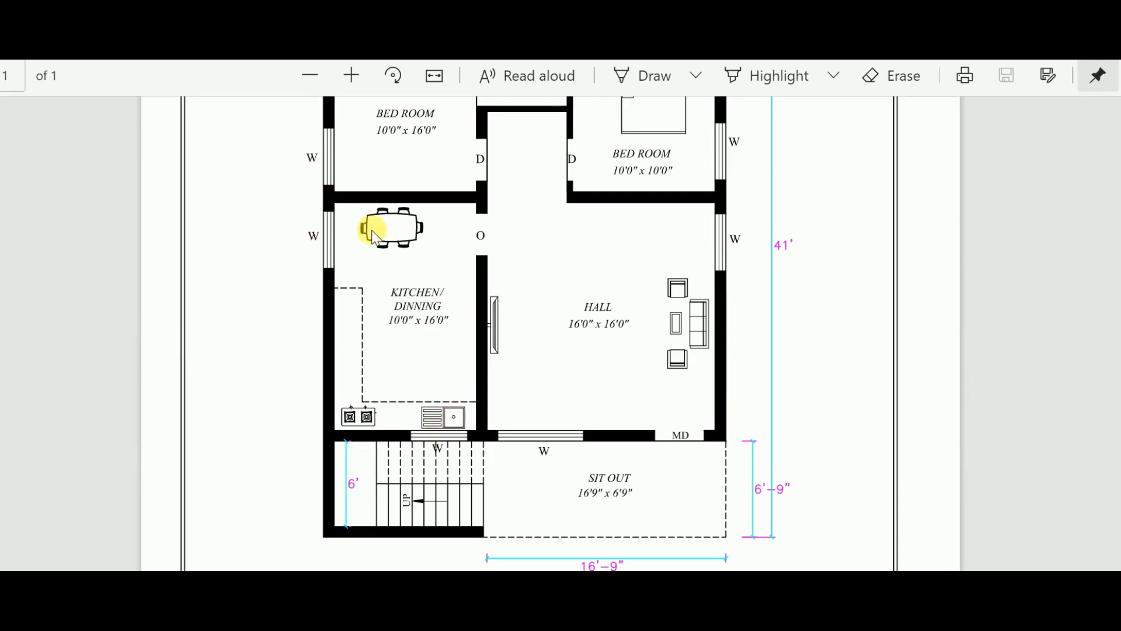